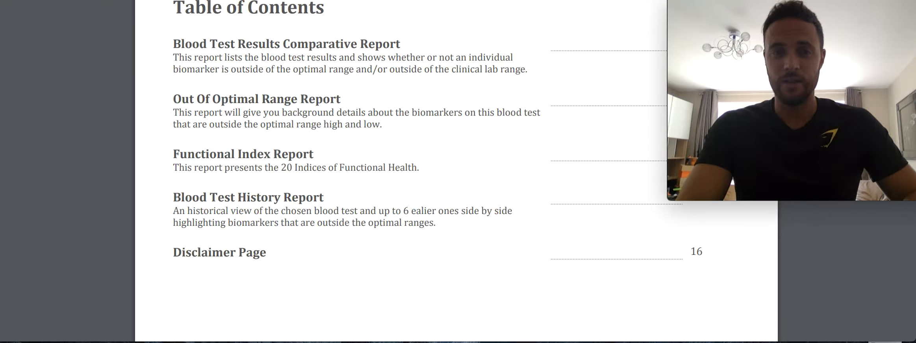
Scroll from the Table of Contents down to the 'What are the Key Findings?' summary page
scroll("down", 3)
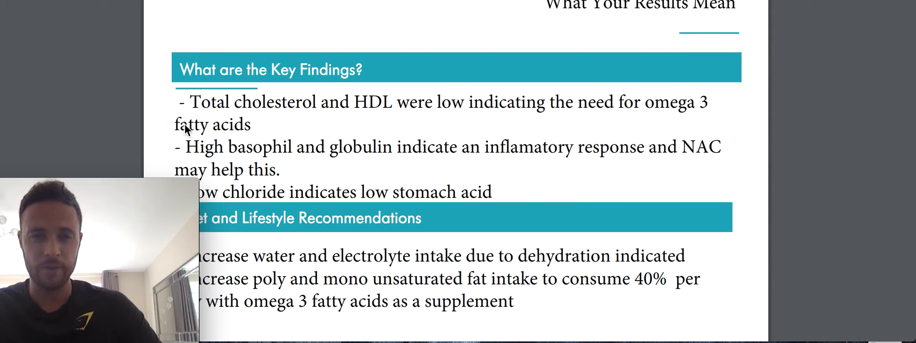
mouse_move(376, 116)
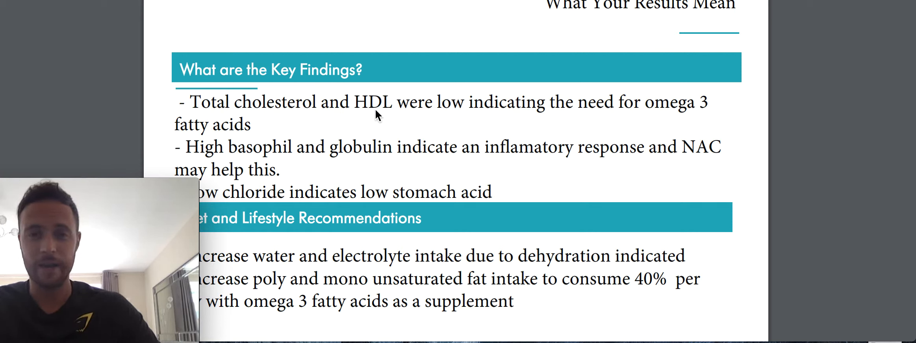
mouse_move(473, 138)
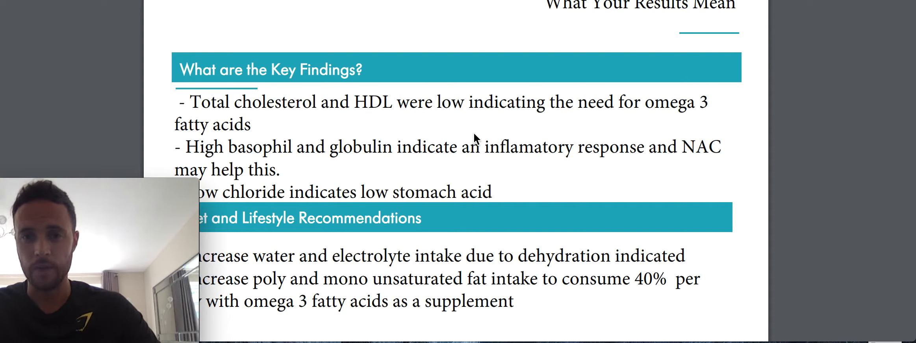
mouse_move(415, 117)
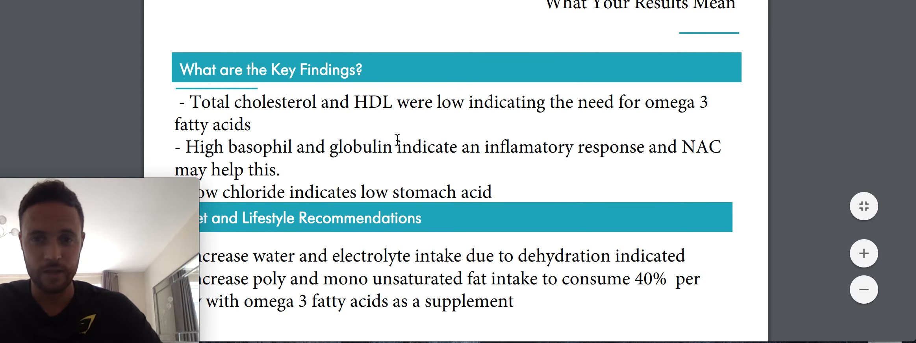
scroll("down", 3)
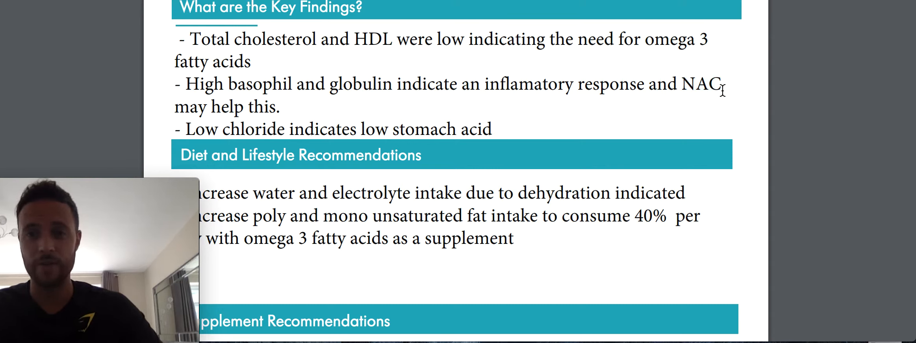
mouse_move(466, 99)
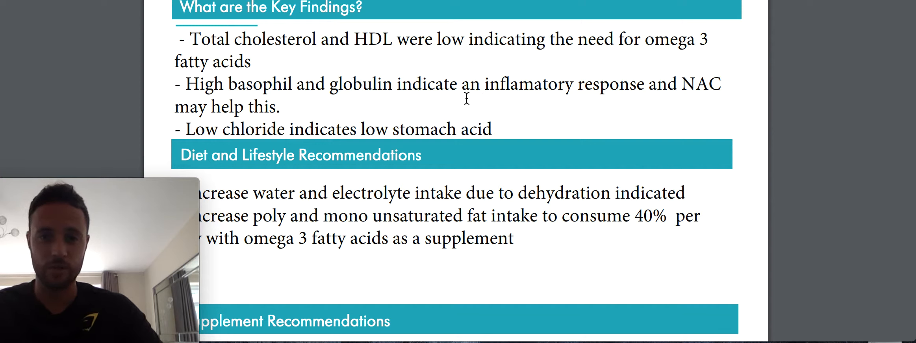
mouse_move(219, 137)
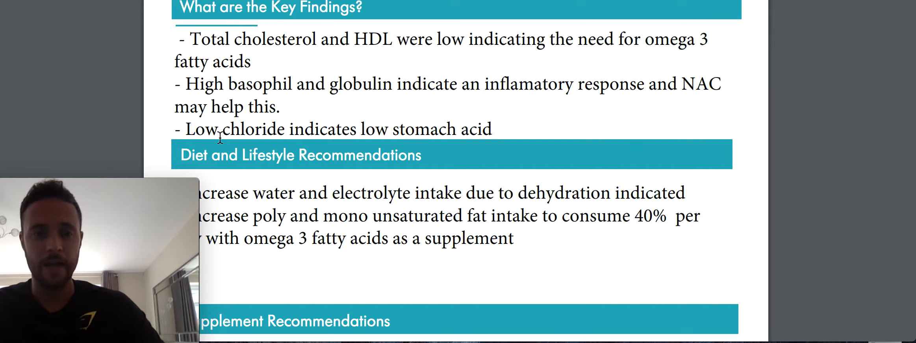
mouse_move(495, 114)
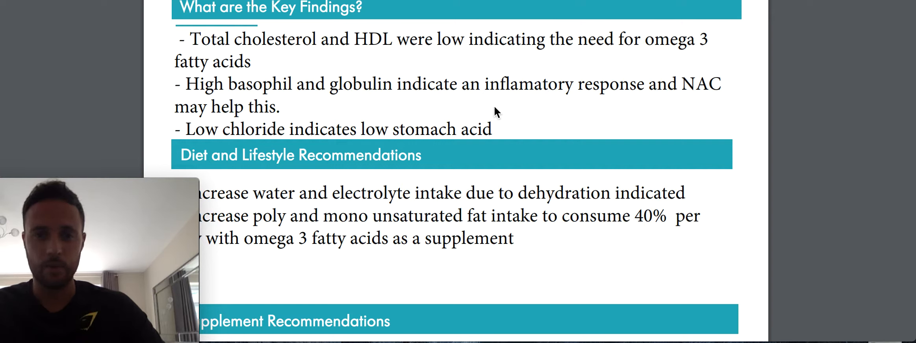
mouse_move(236, 79)
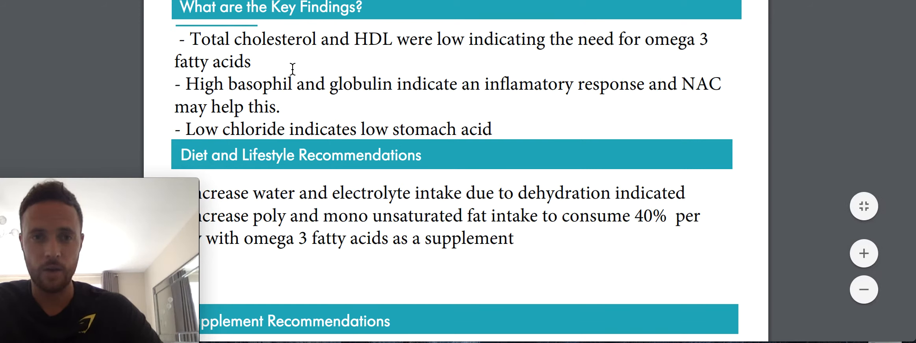
mouse_move(366, 95)
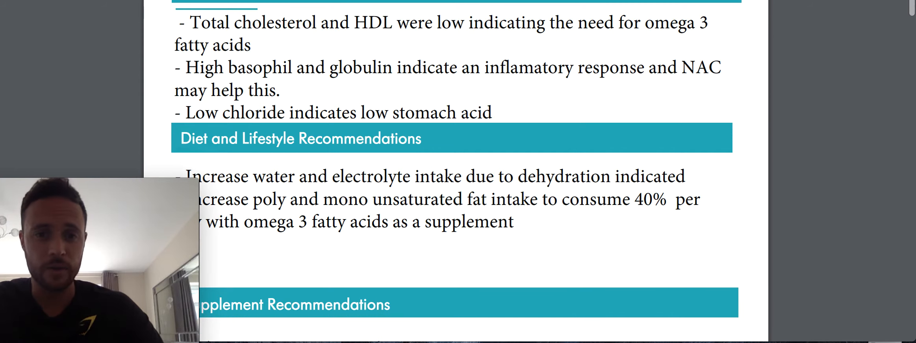
Scroll down through Supplement and Further Testing Recommendations to the office contact details
scroll("down", 3)
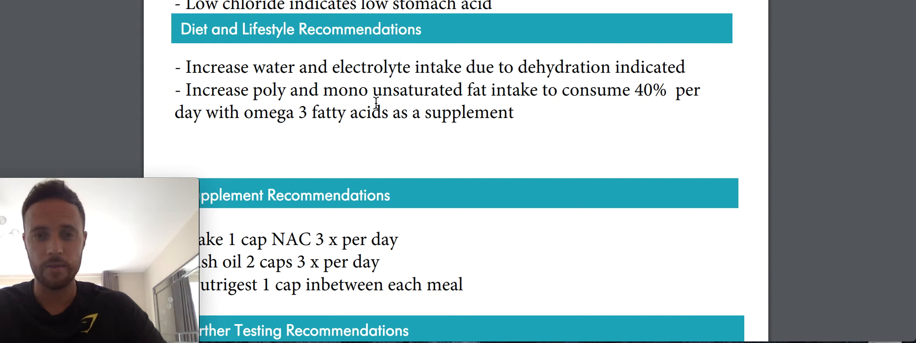
left_click(539, 90)
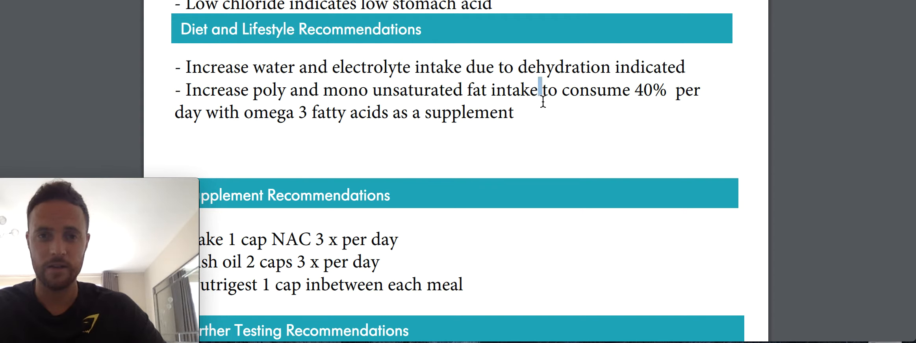
scroll("down", 3)
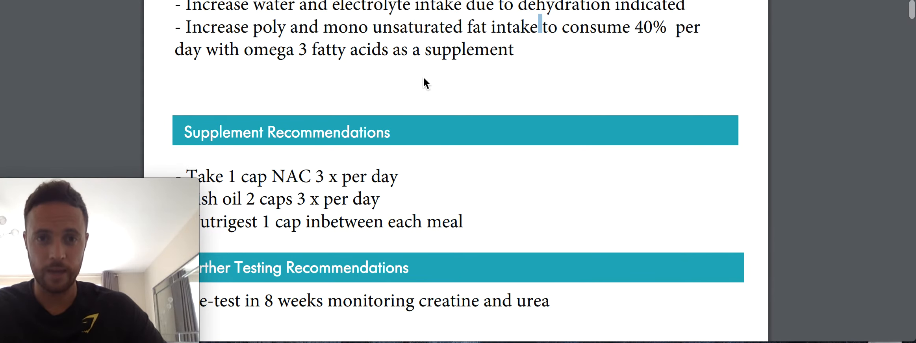
scroll("down", 3)
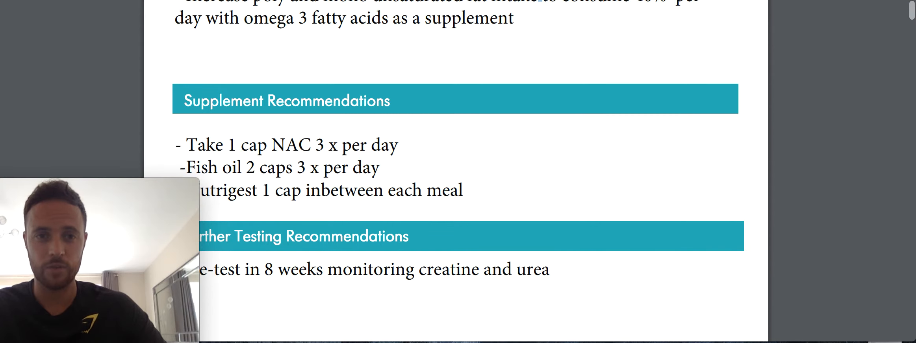
scroll("down", 3)
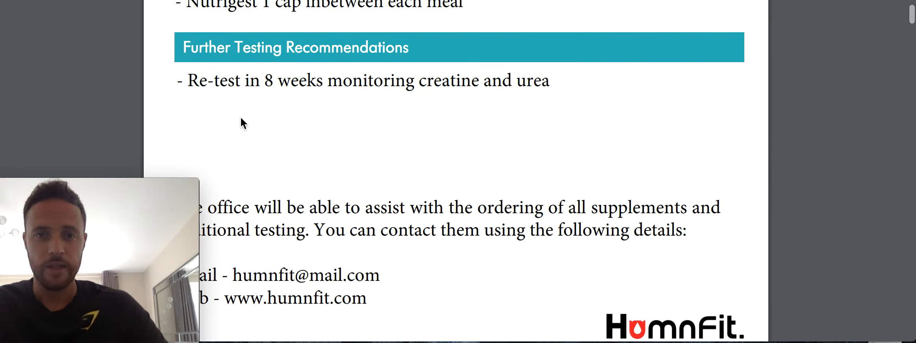
mouse_move(260, 84)
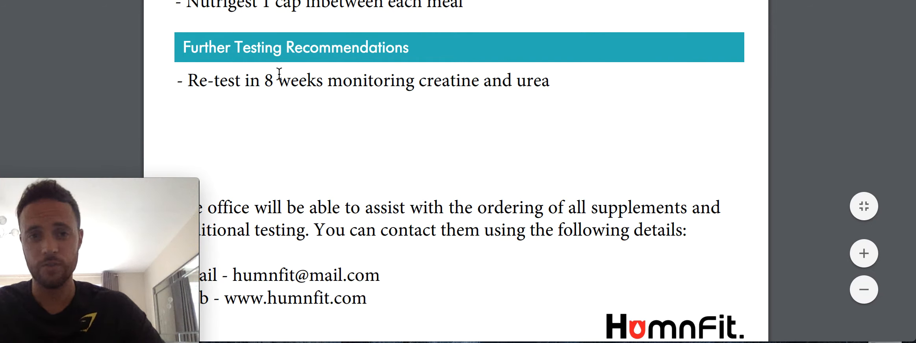
mouse_move(349, 104)
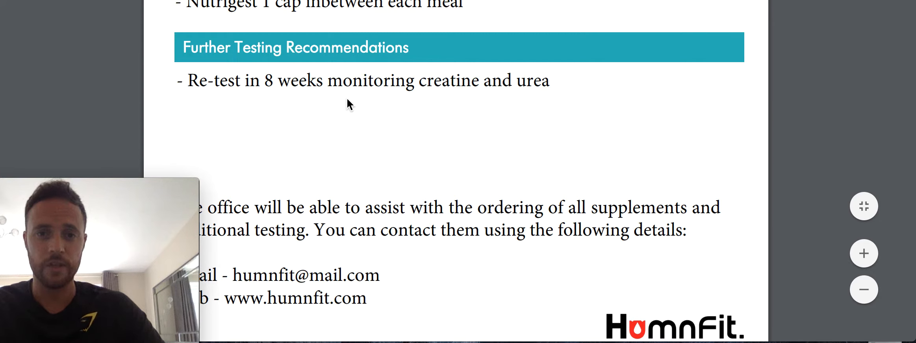
mouse_move(498, 106)
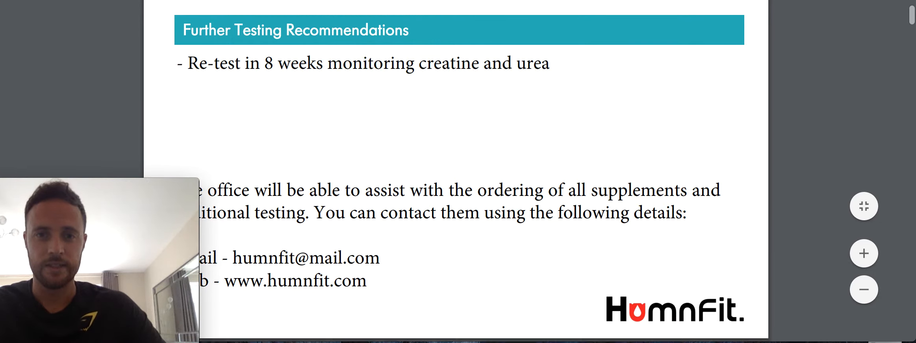
Scroll to the page 3 biomarker table rows for RBC, MCV and RDW
scroll("down", 3)
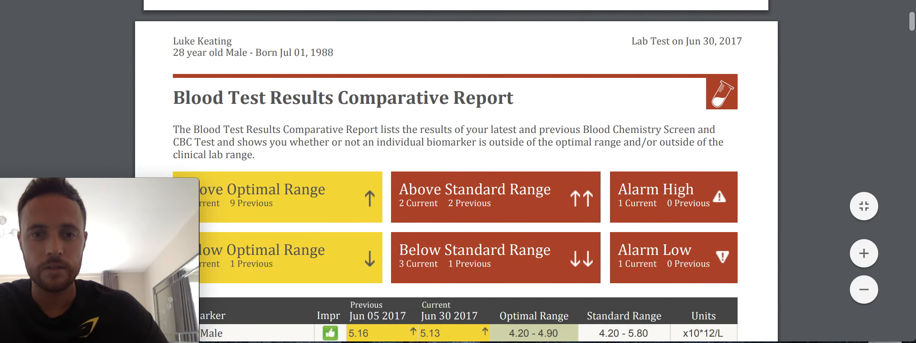
scroll("down", 3)
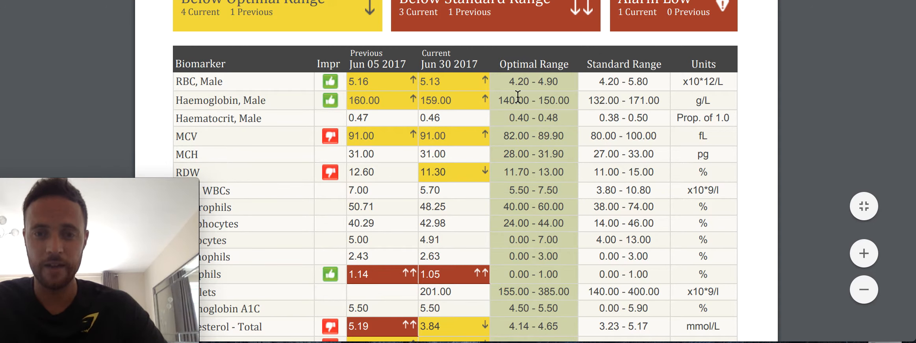
scroll("down", 3)
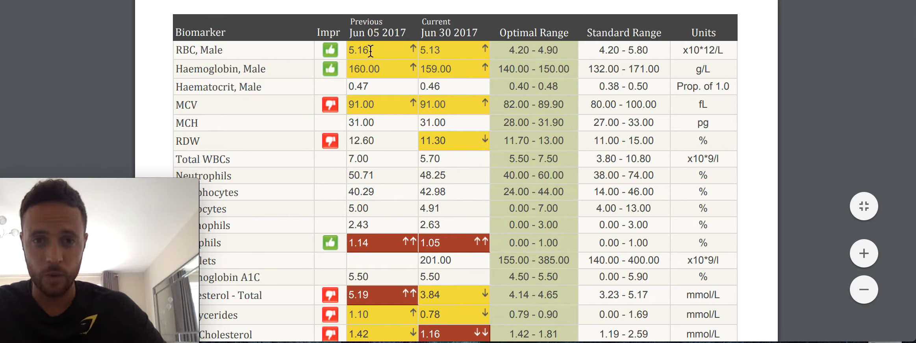
mouse_move(375, 102)
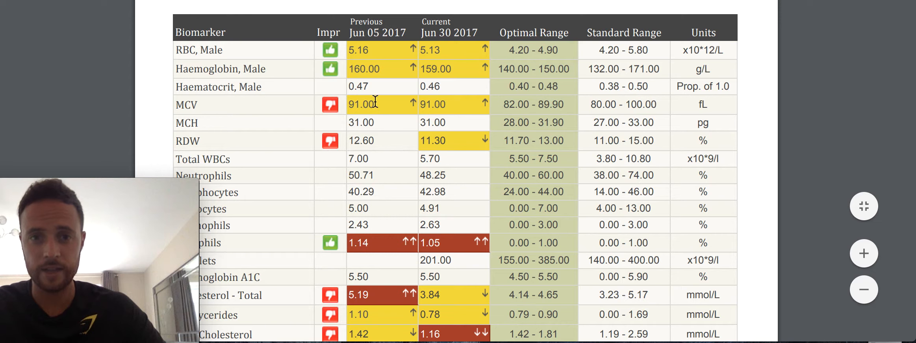
scroll("down", 3)
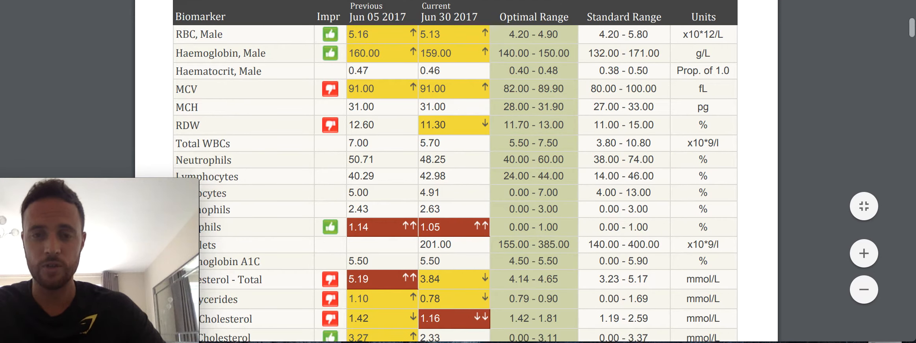
scroll("down", 3)
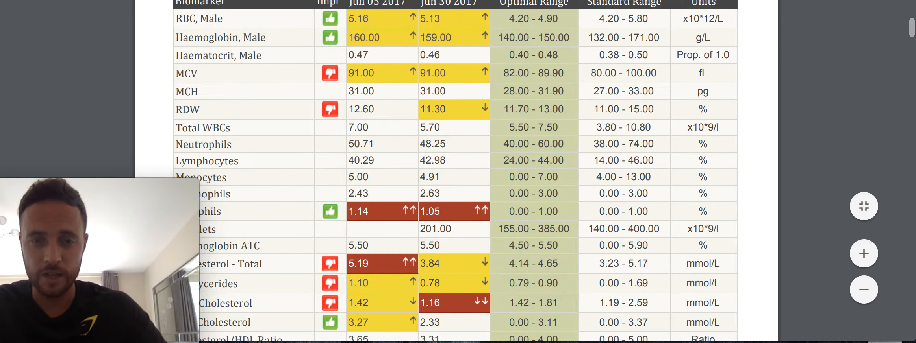
scroll("down", 3)
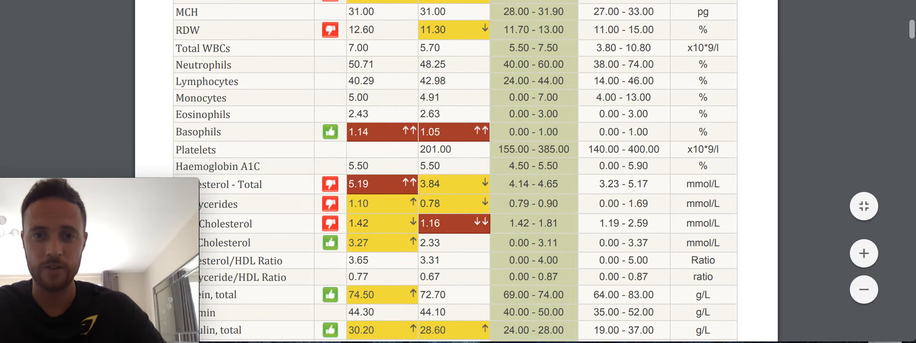
scroll("down", 3)
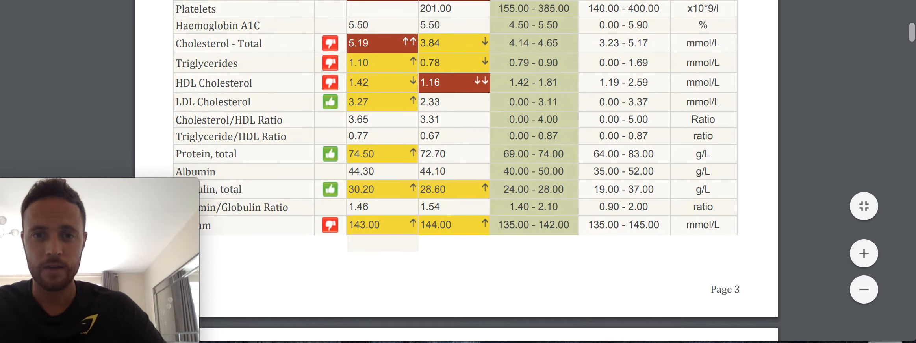
Adjust the view to the cholesterol rows comparing previous and current values against optimal ranges
scroll("up", 3)
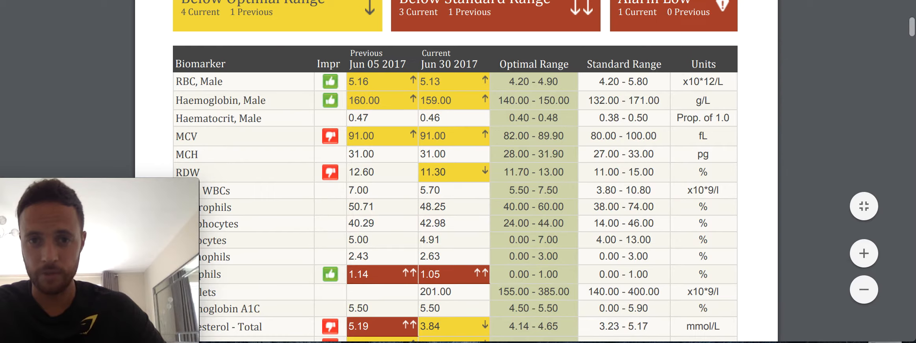
scroll("down", 3)
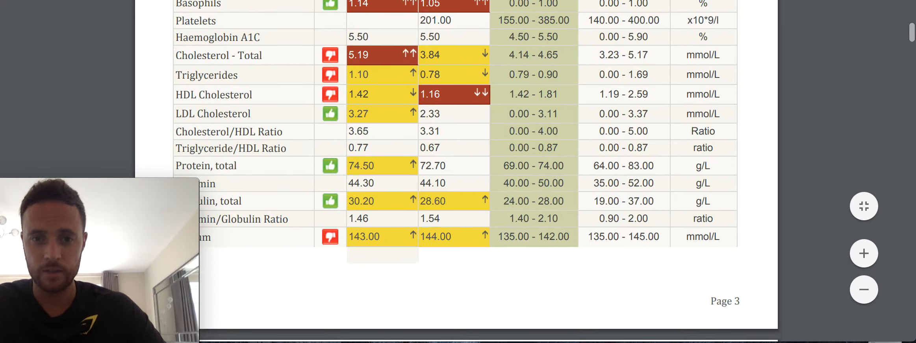
scroll("down", 3)
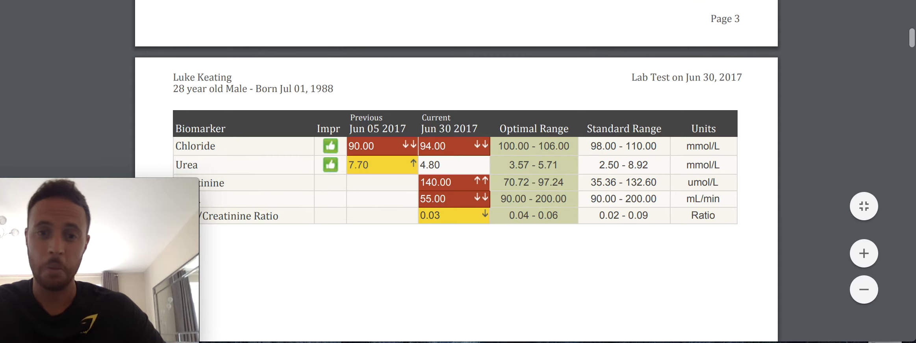
scroll("down", 3)
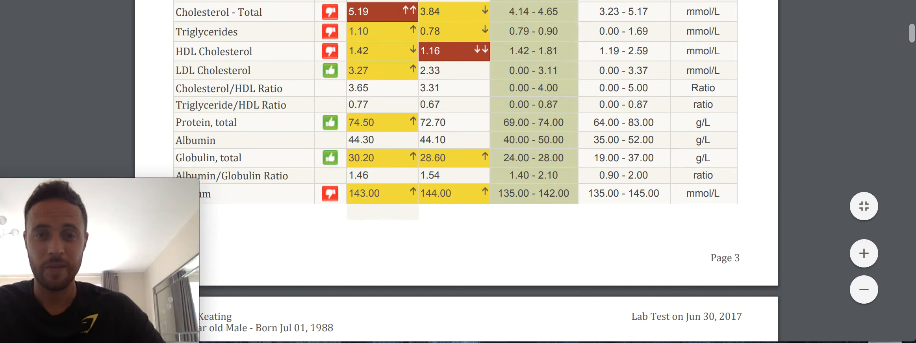
scroll("up", 3)
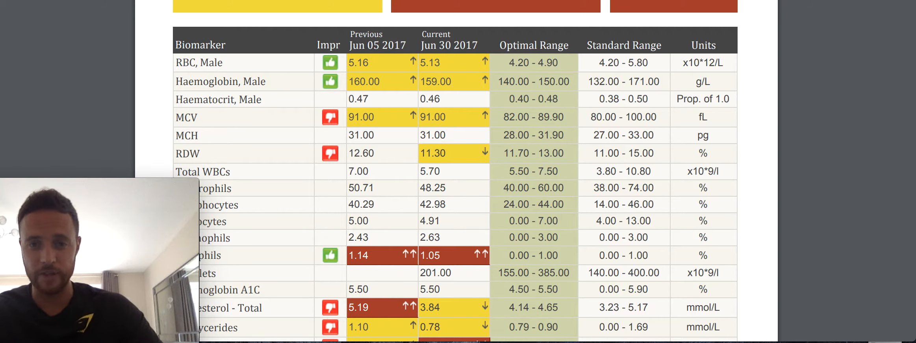
scroll("down", 3)
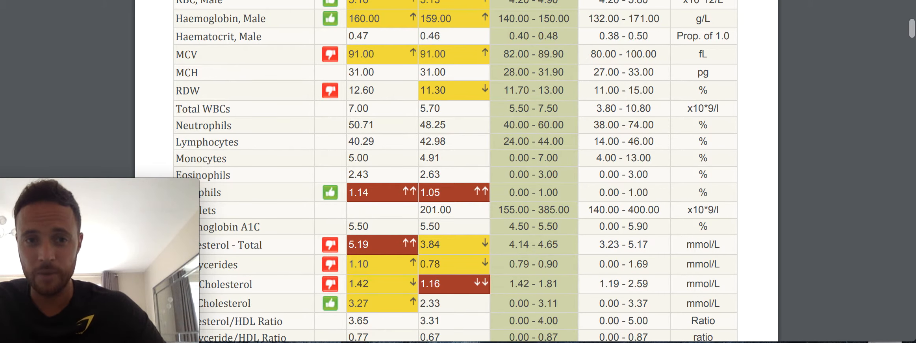
scroll("down", 3)
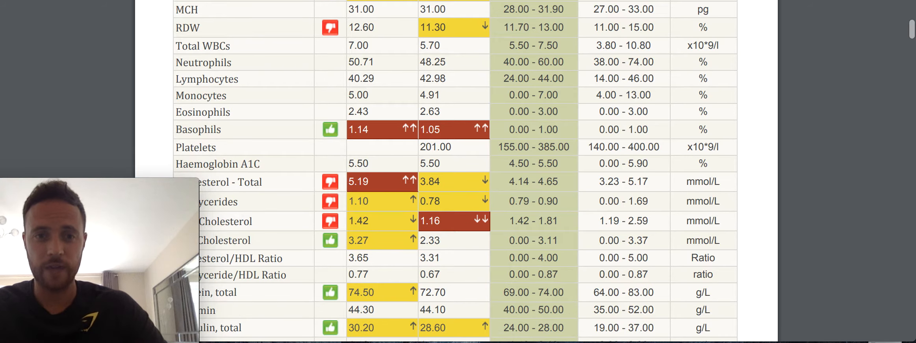
scroll("down", 3)
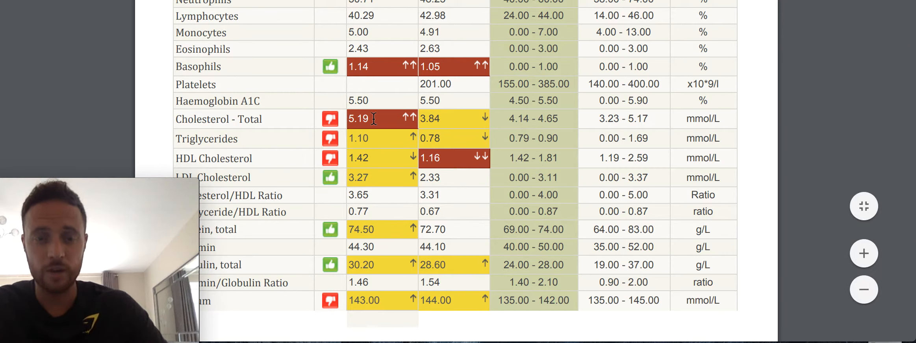
mouse_move(412, 120)
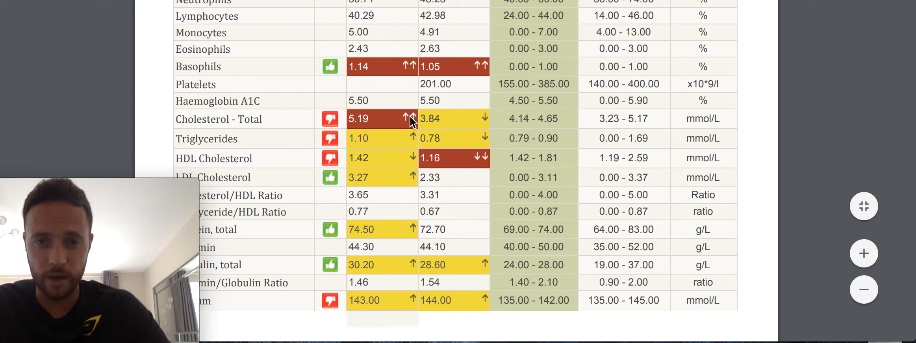
mouse_move(443, 119)
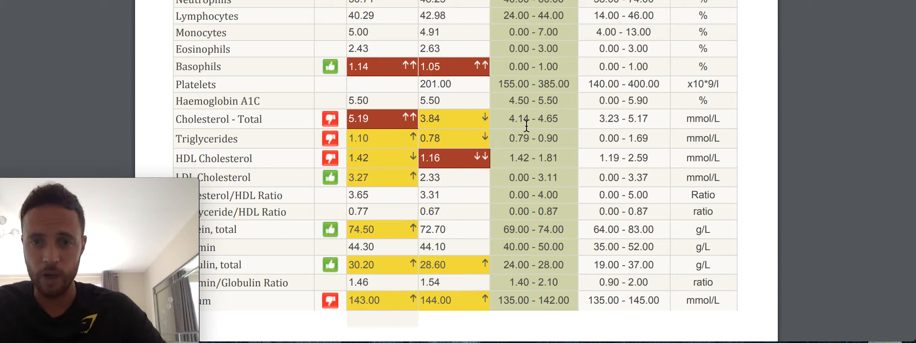
mouse_move(564, 119)
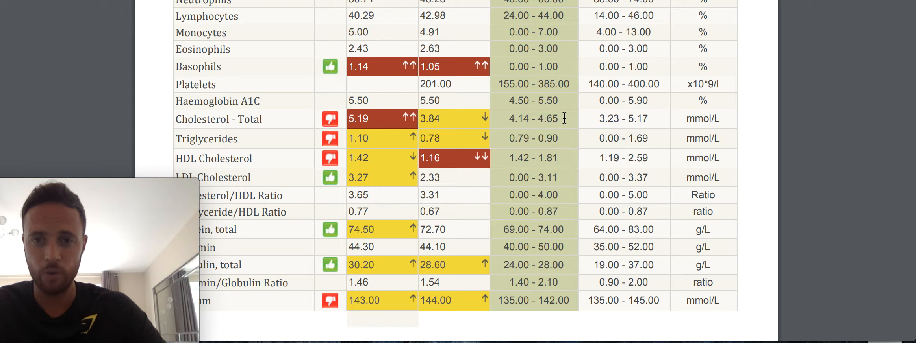
mouse_move(467, 123)
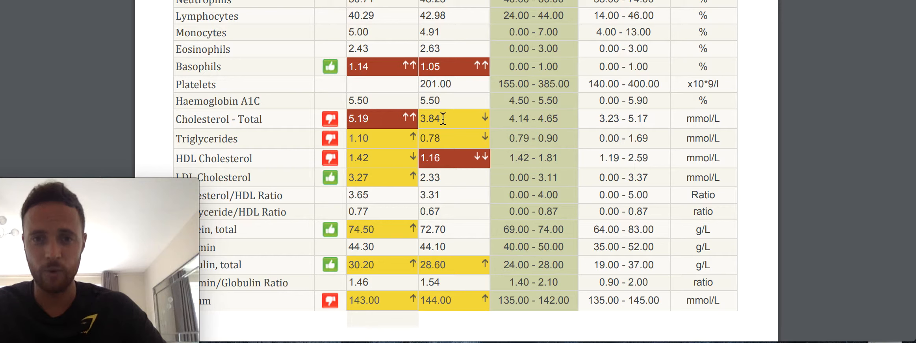
mouse_move(405, 118)
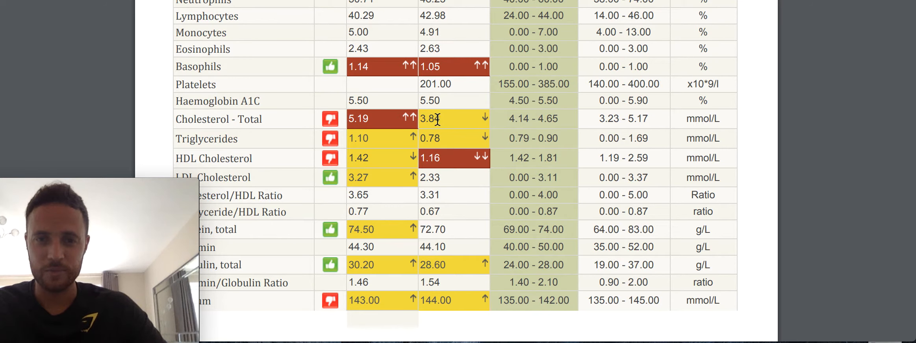
mouse_move(467, 121)
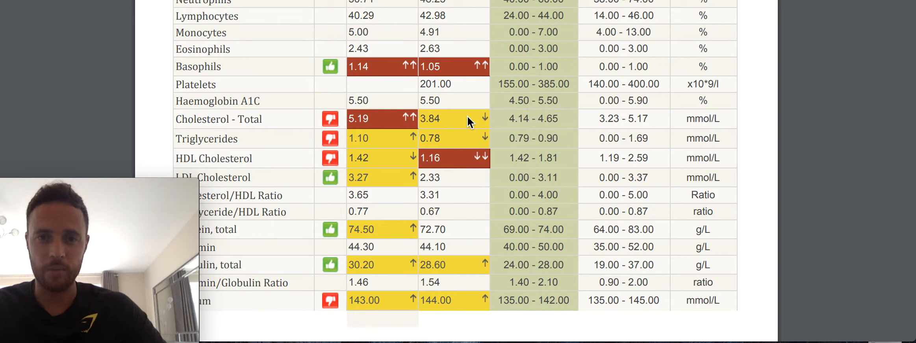
Scroll past the lipid rows and the Chloride/Creatinine/eGFR table to the Out of Optimal Range Report
scroll("down", 3)
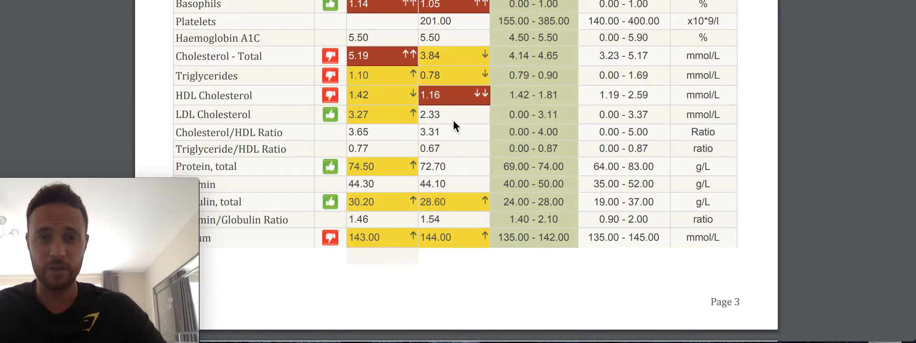
mouse_move(460, 139)
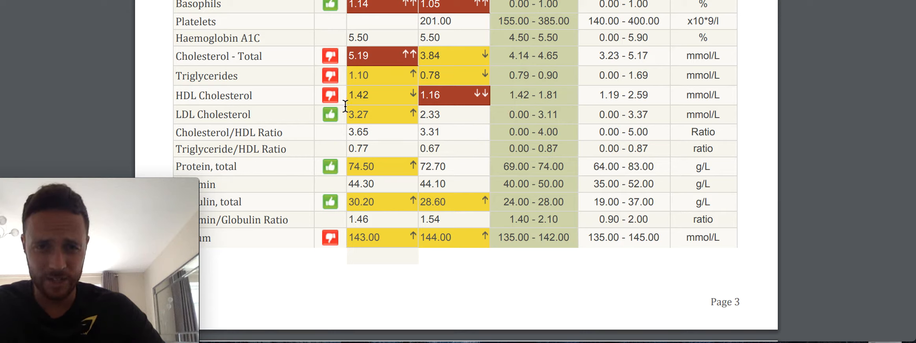
mouse_move(391, 104)
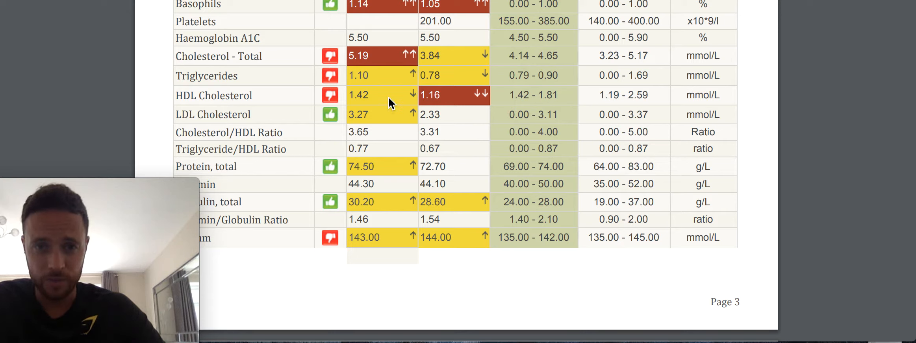
mouse_move(386, 96)
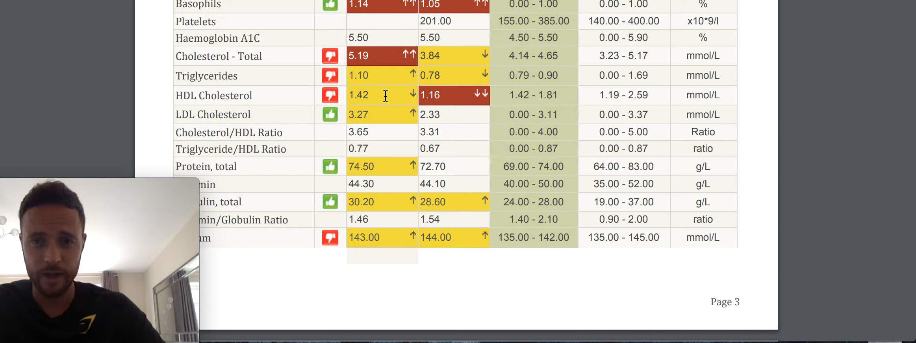
mouse_move(472, 98)
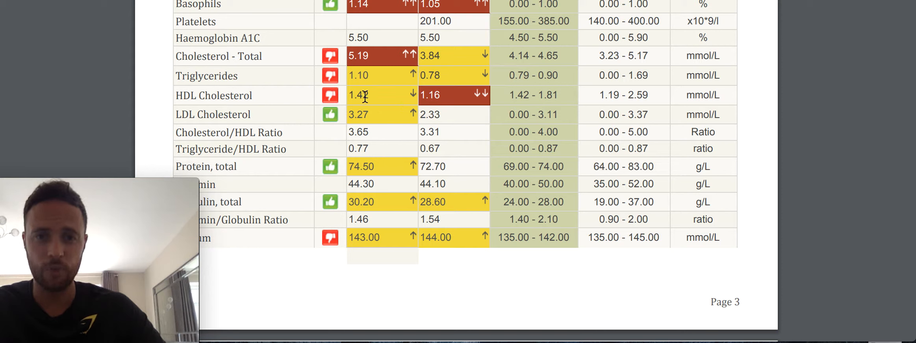
mouse_move(465, 101)
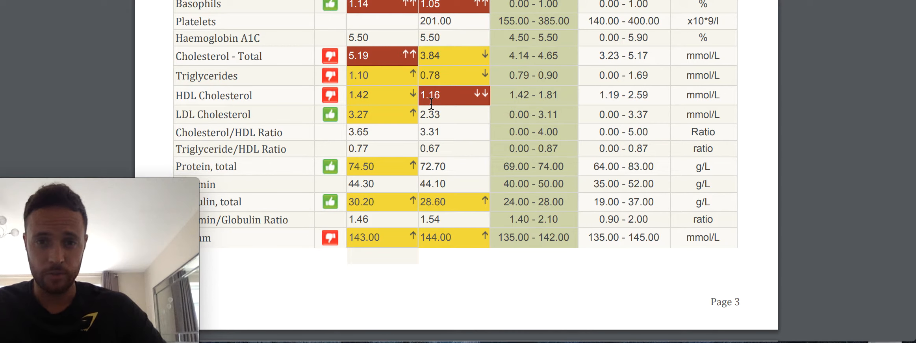
scroll("down", 3)
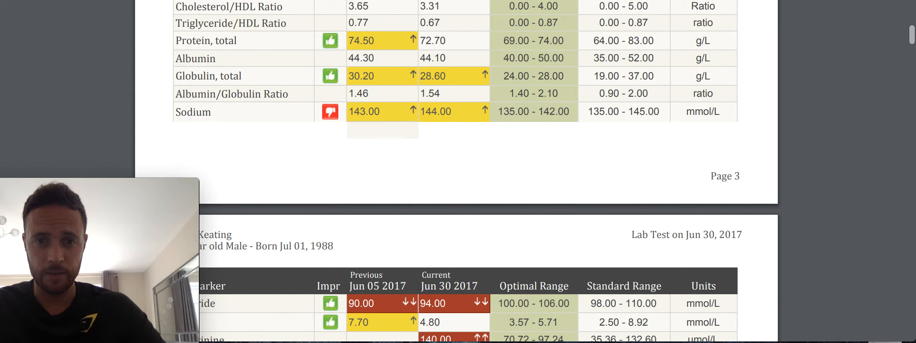
mouse_move(467, 122)
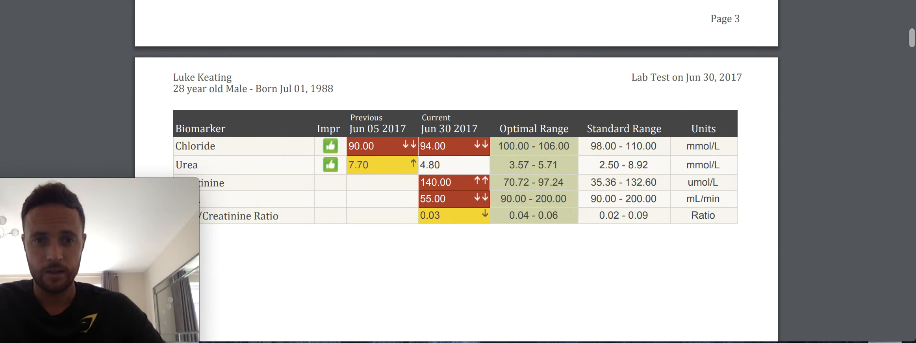
scroll("down", 3)
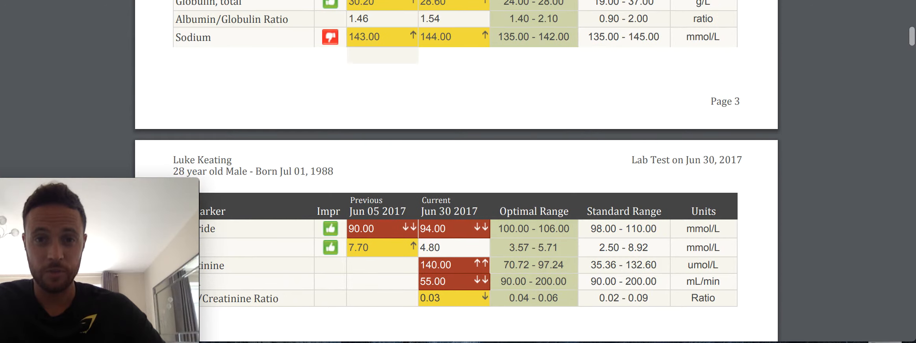
scroll("down", 3)
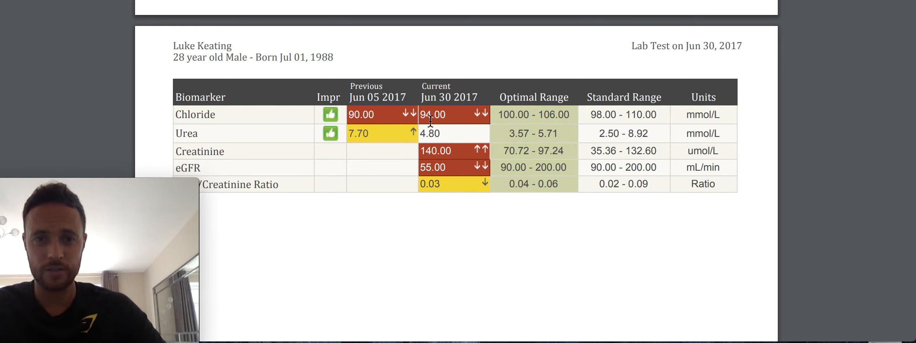
scroll("down", 3)
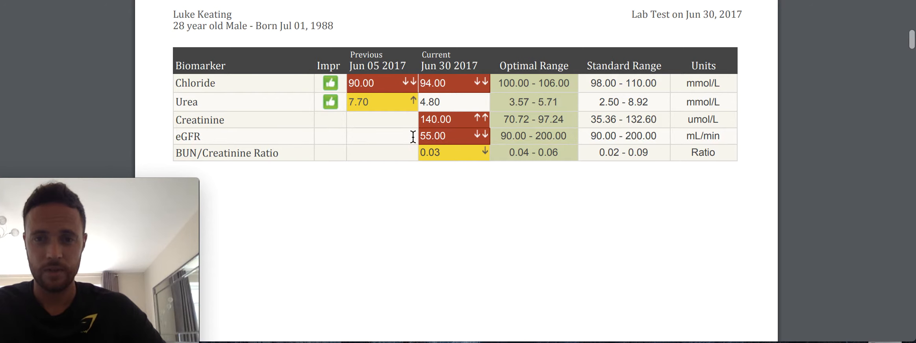
scroll("down", 3)
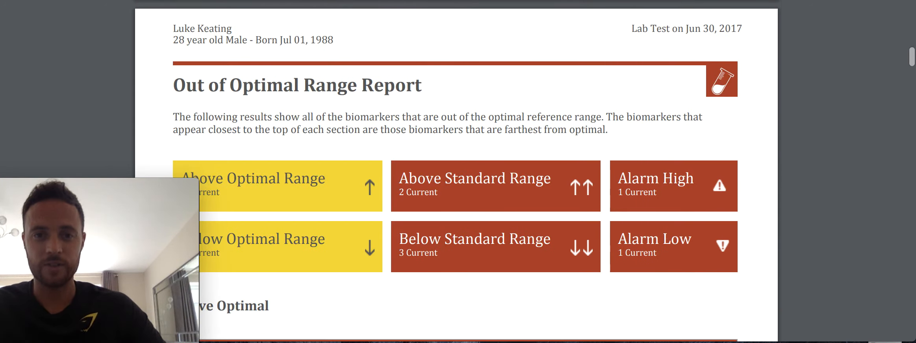
Scroll through the out-of-range biomarker entries to the Functional Index Report heading after page 7
scroll("down", 3)
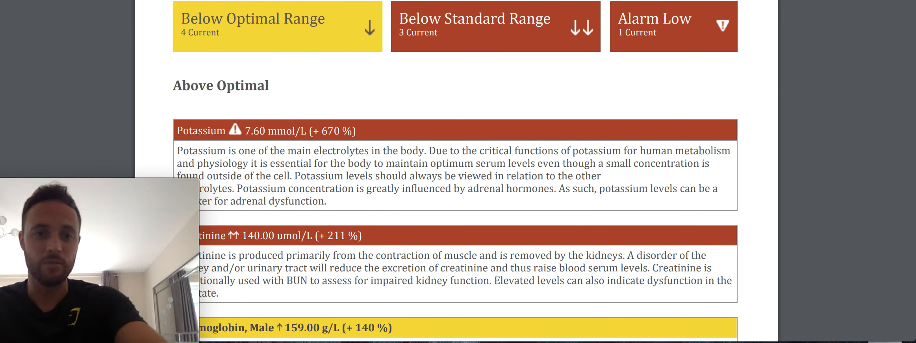
scroll("down", 3)
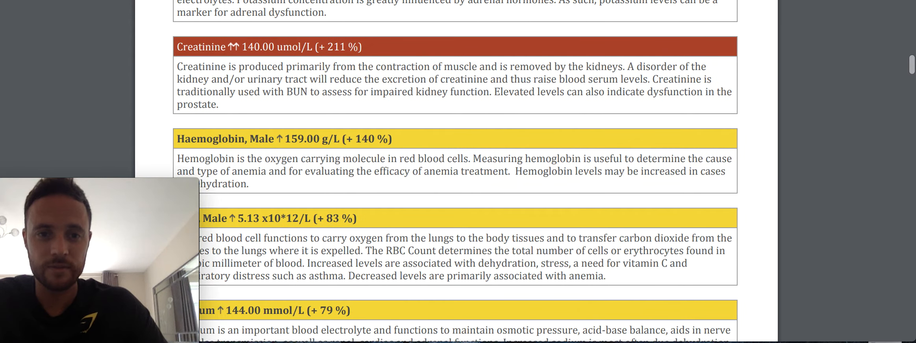
scroll("down", 3)
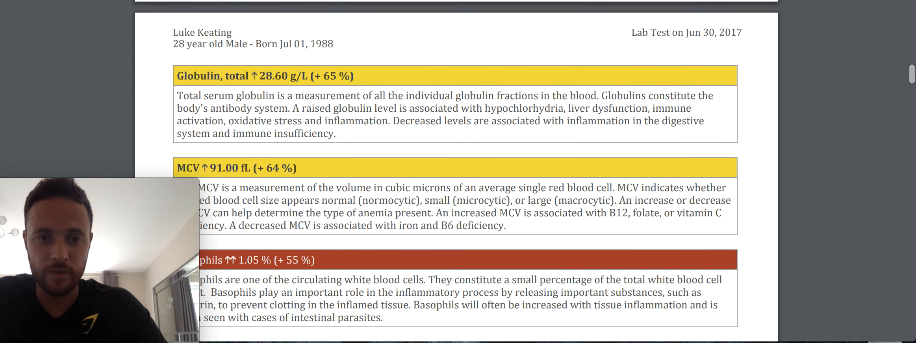
scroll("down", 3)
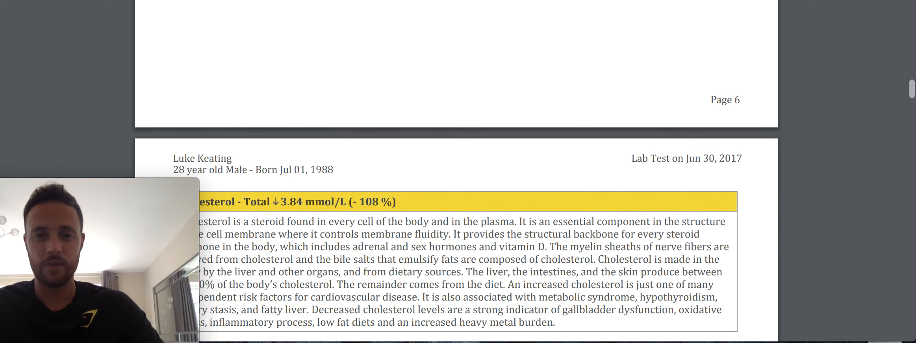
scroll("down", 3)
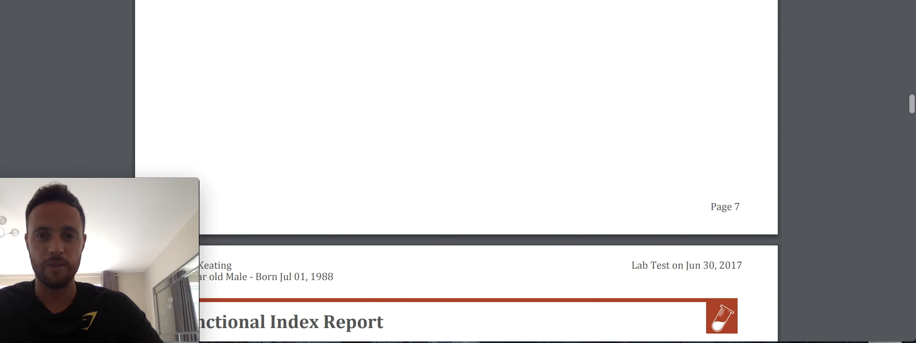
Scroll past the Functional Indices chart and index explanations to the Blood Test History Report page
scroll("down", 3)
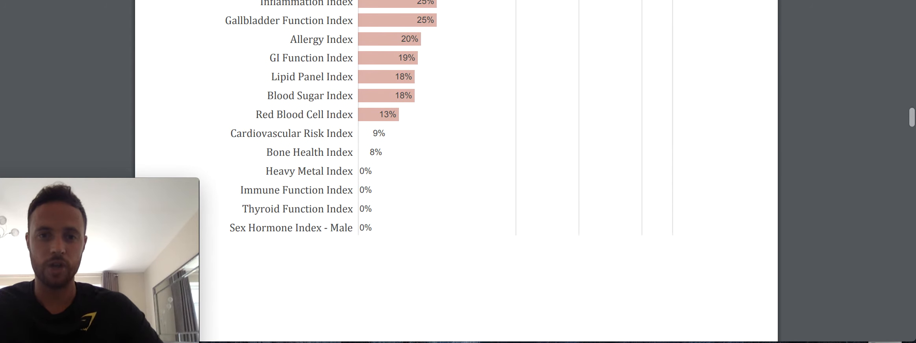
scroll("down", 3)
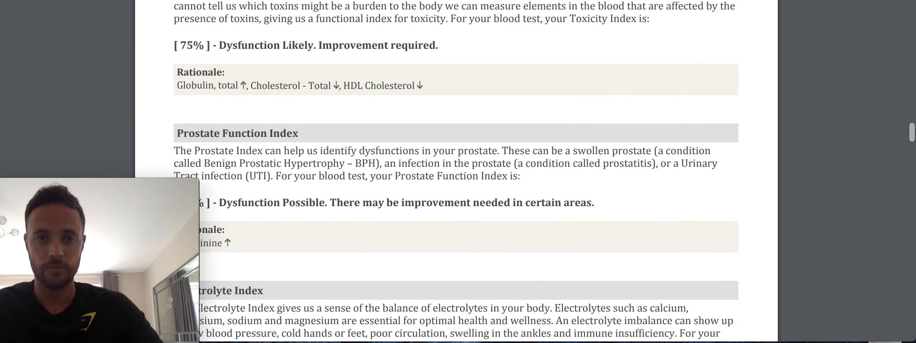
scroll("up", 3)
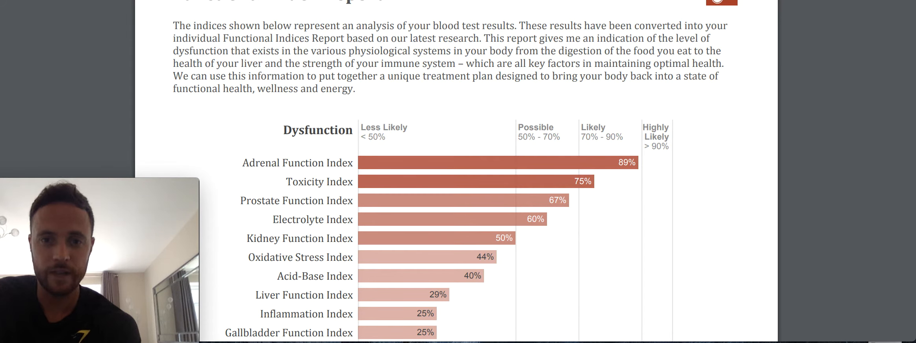
mouse_move(415, 164)
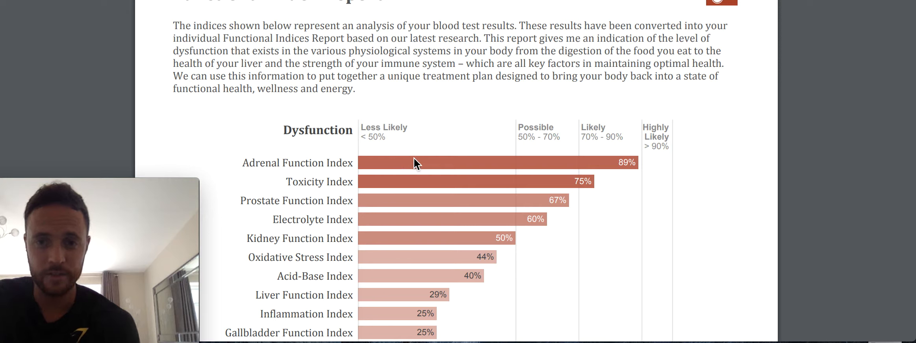
mouse_move(713, 171)
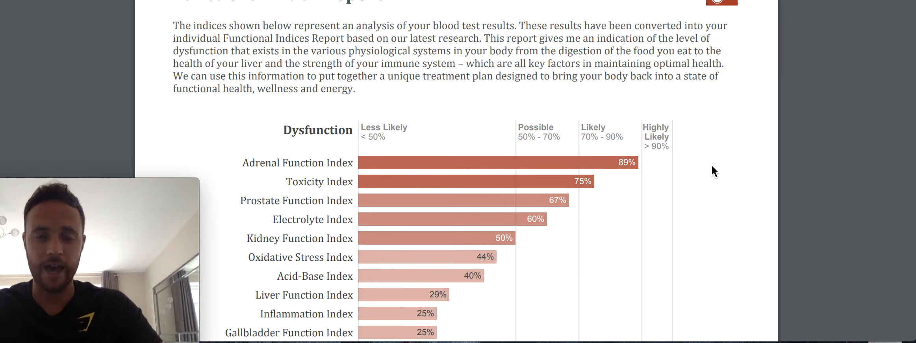
scroll("down", 3)
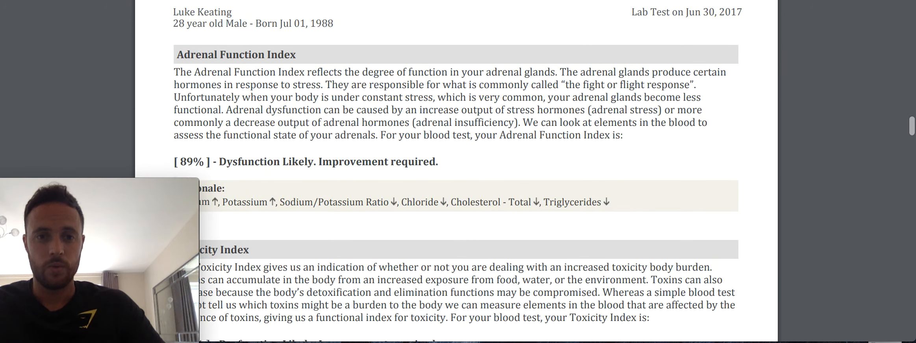
scroll("down", 3)
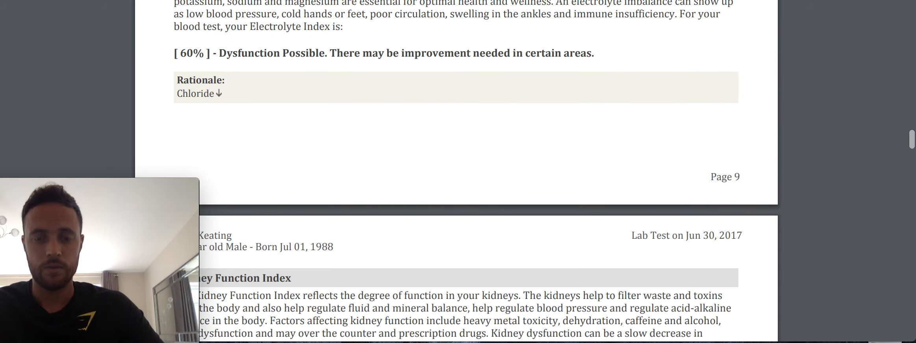
scroll("down", 3)
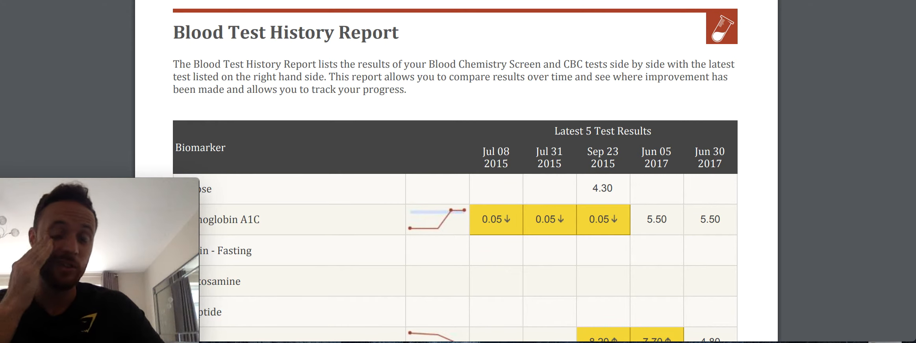
Scroll the history table to the Urea, creatinine, sodium, chloride and Anion gap rows
scroll("down", 3)
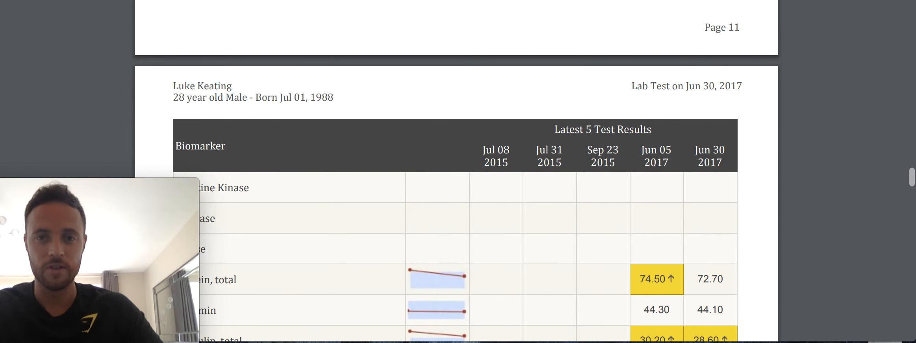
scroll("down", 3)
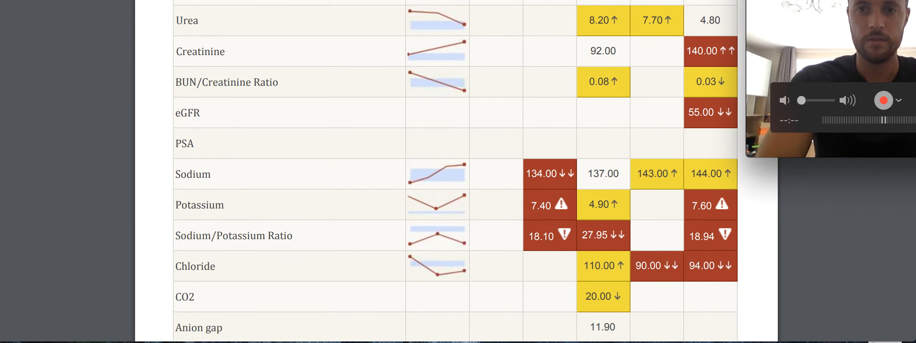
Scroll through the history tables for protein and lipid markers
scroll("down", 3)
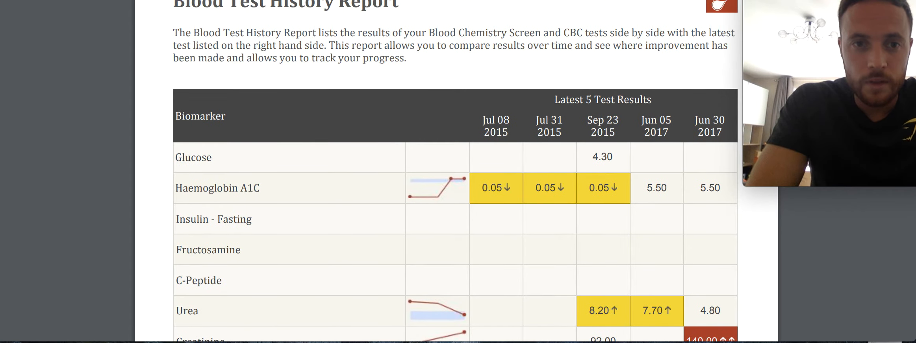
scroll("down", 3)
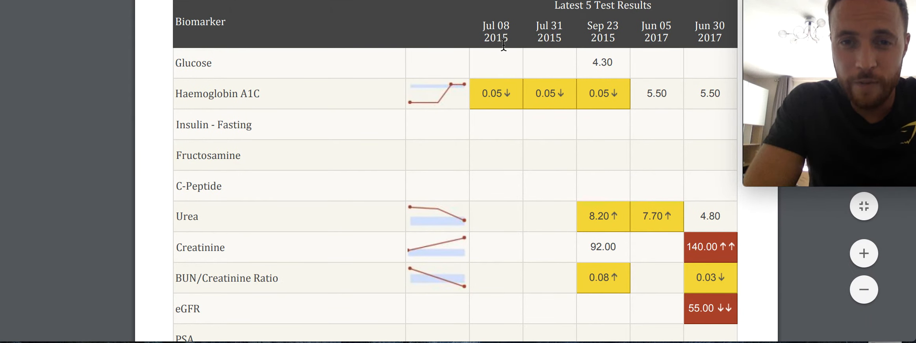
mouse_move(500, 85)
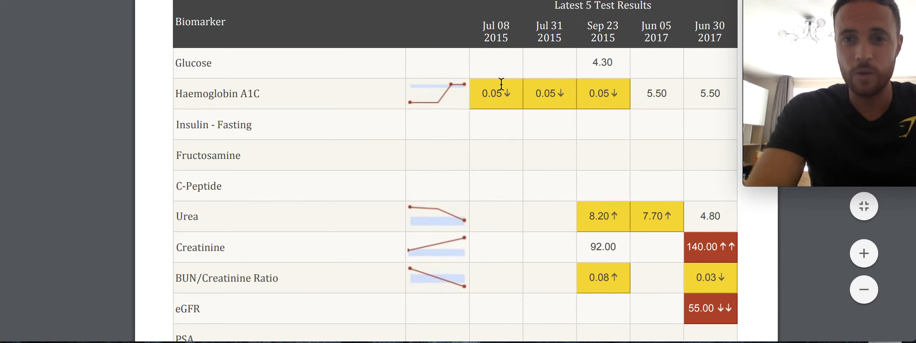
mouse_move(517, 153)
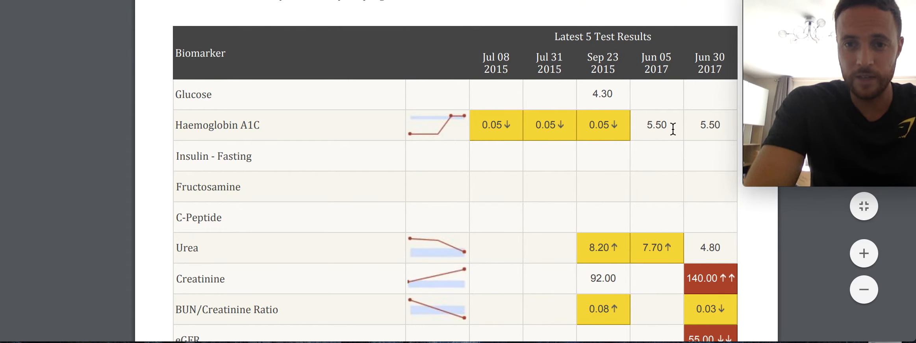
scroll("down", 3)
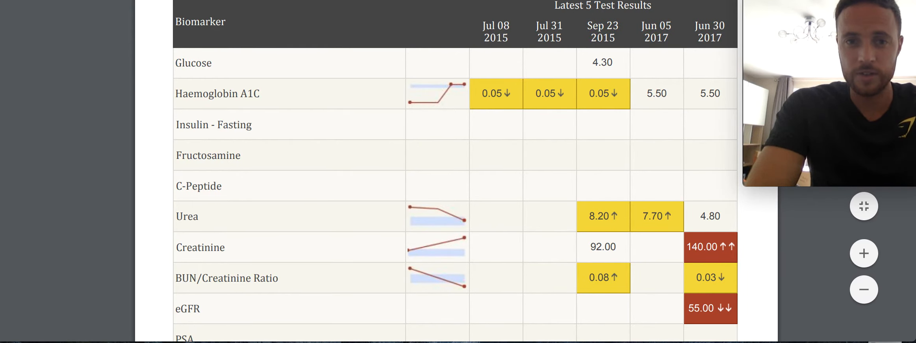
scroll("down", 3)
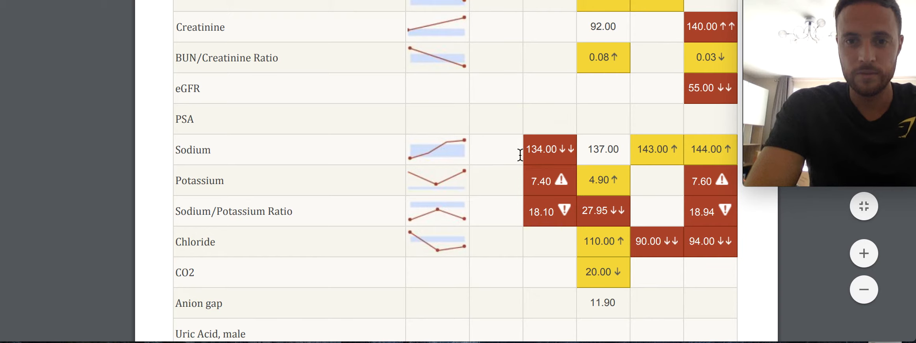
mouse_move(716, 149)
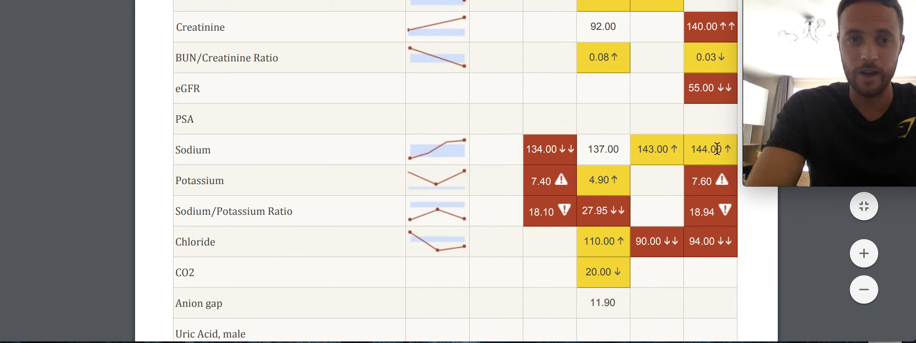
scroll("down", 3)
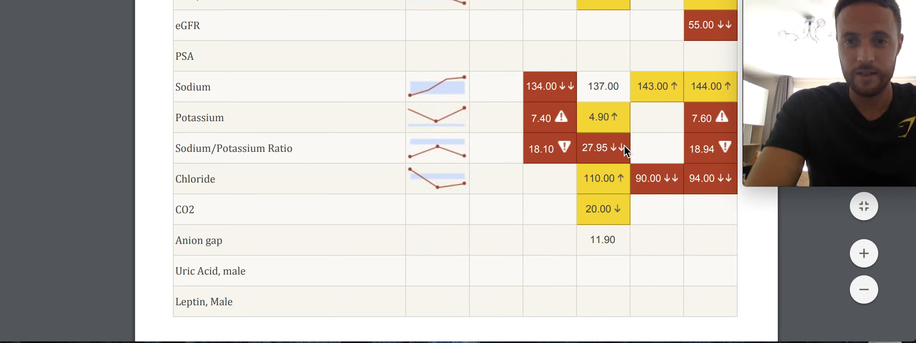
scroll("down", 3)
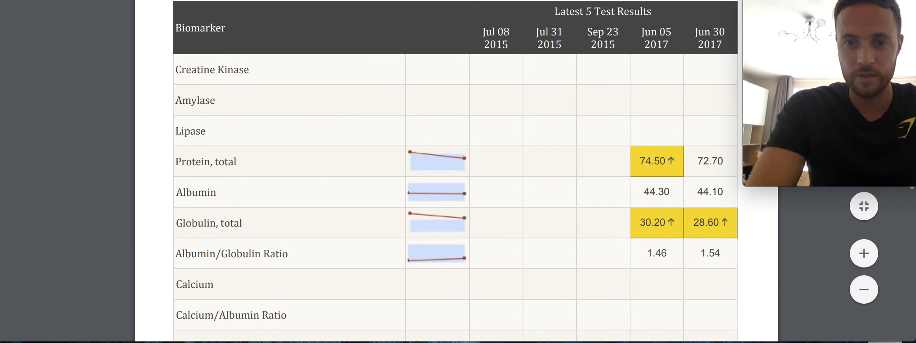
Continue to the haemoglobin, haematocrit and platelets rows at the end of page 14 and the cover page
scroll("down", 3)
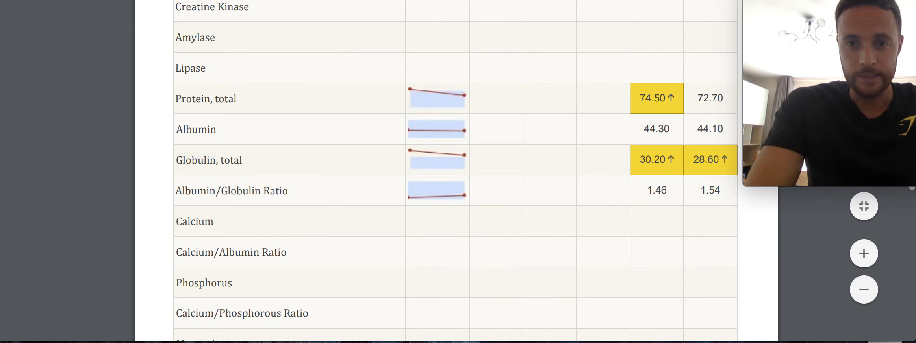
scroll("down", 3)
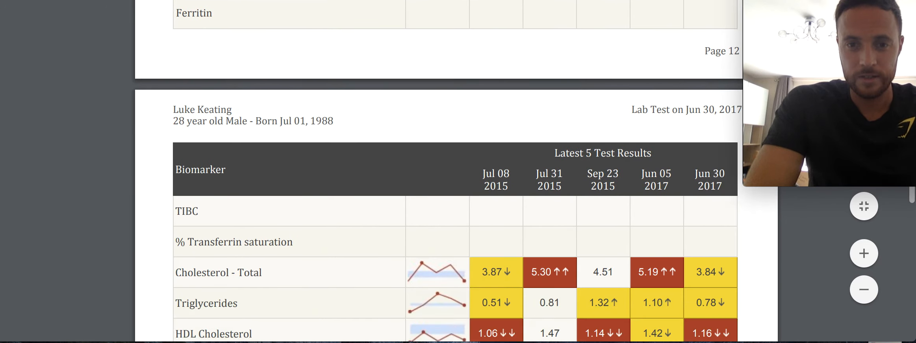
scroll("down", 3)
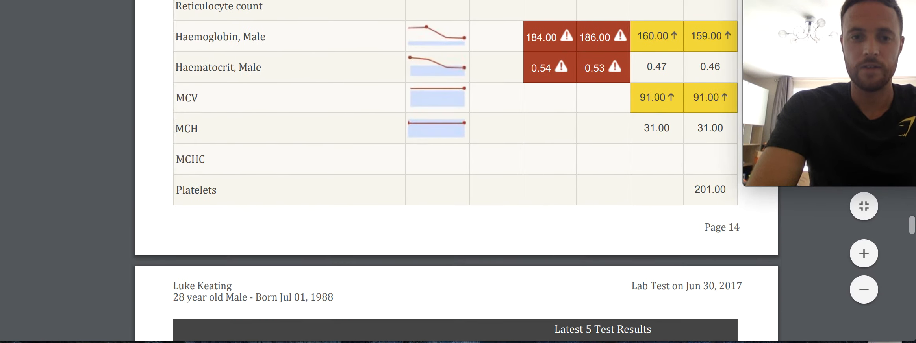
scroll("down", 3)
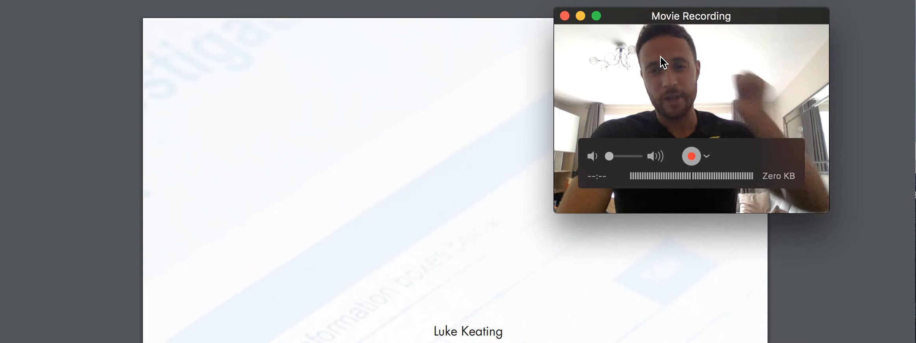
mouse_move(757, 53)
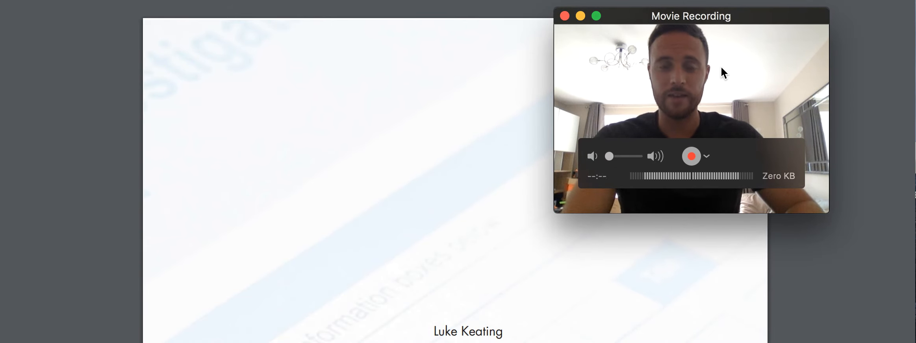
mouse_move(770, 77)
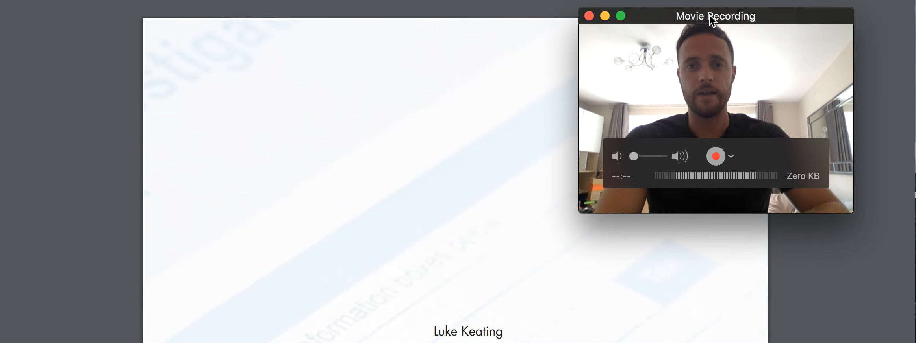
Nudge the QuickTime Movie Recording window slightly left and stop the recording
left_click_drag(715, 15, 701, 19)
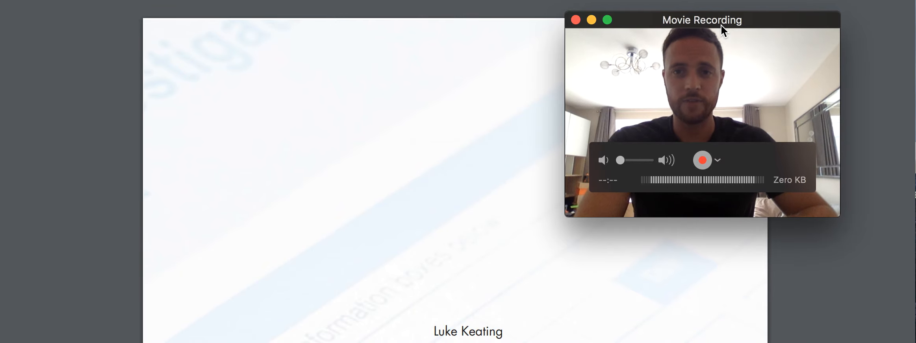
left_click(702, 160)
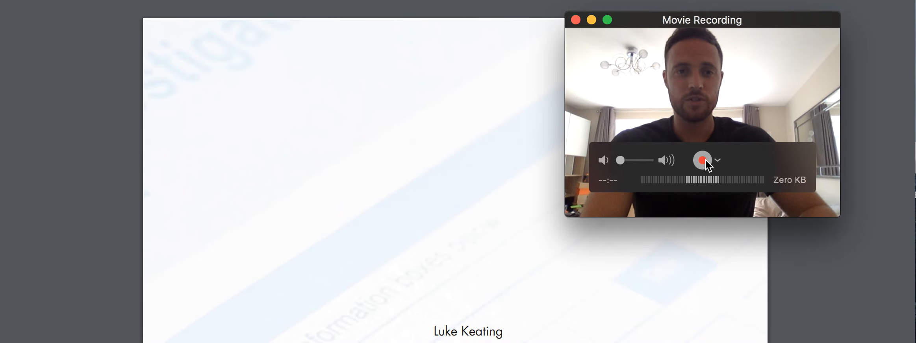